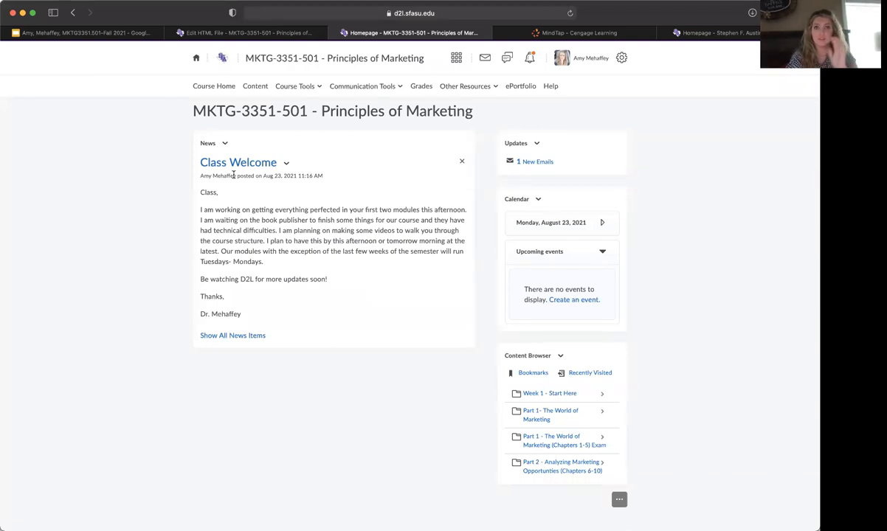
pyautogui.moveTo(161, 216)
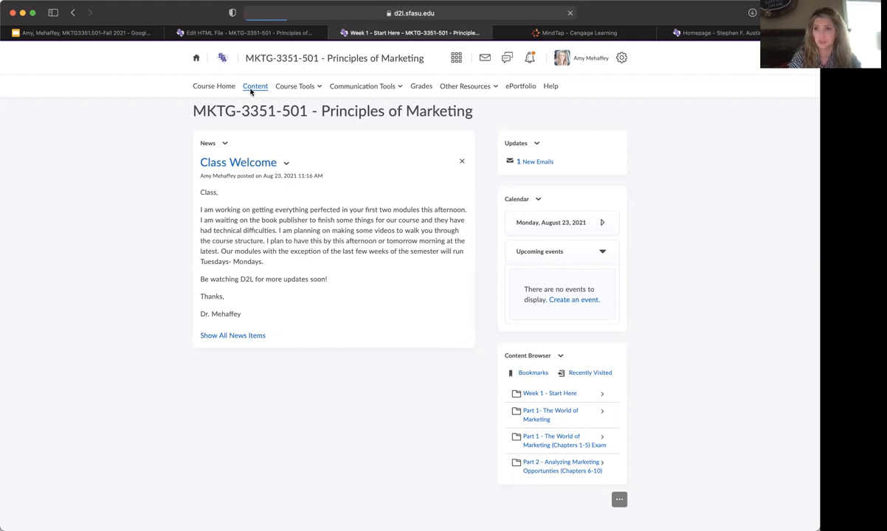
# Go to the course Content area and reveal the Week 1 - Start Here item list
pyautogui.click(255, 86)
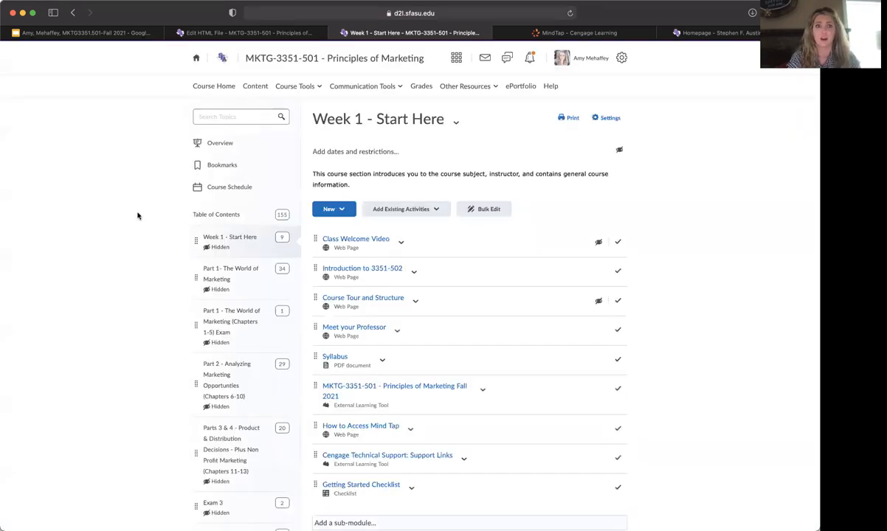
pyautogui.scroll(-3)
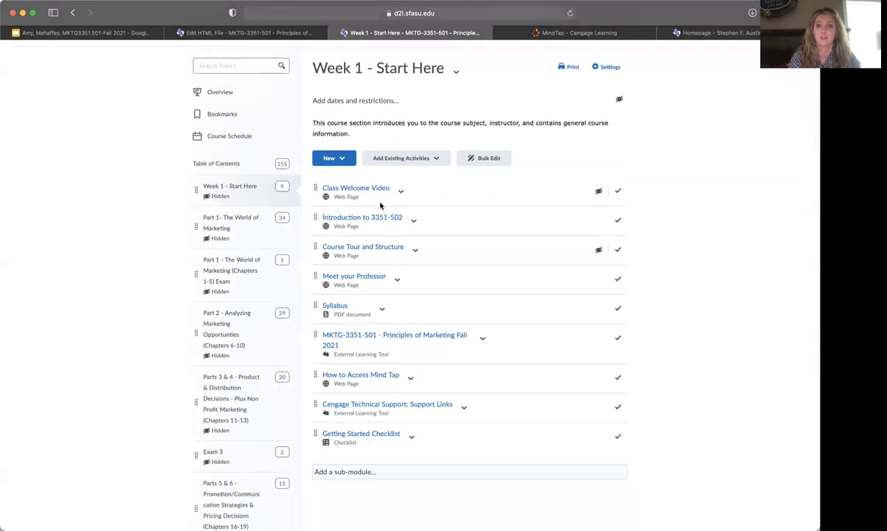
pyautogui.moveTo(463, 198)
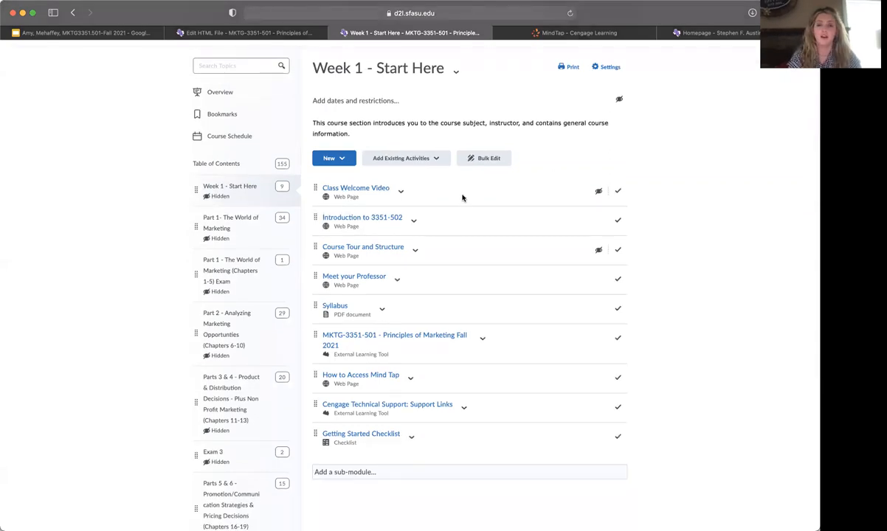
pyautogui.moveTo(530, 189)
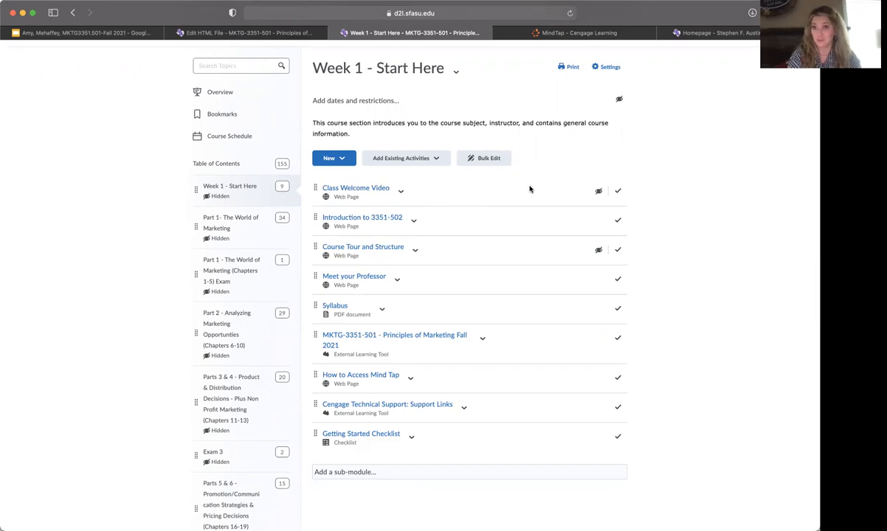
pyautogui.moveTo(156, 208)
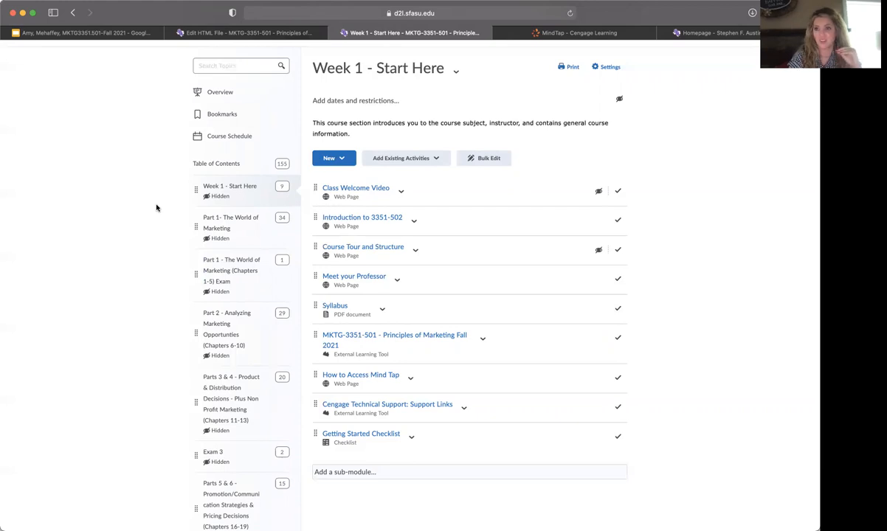
pyautogui.moveTo(325, 221)
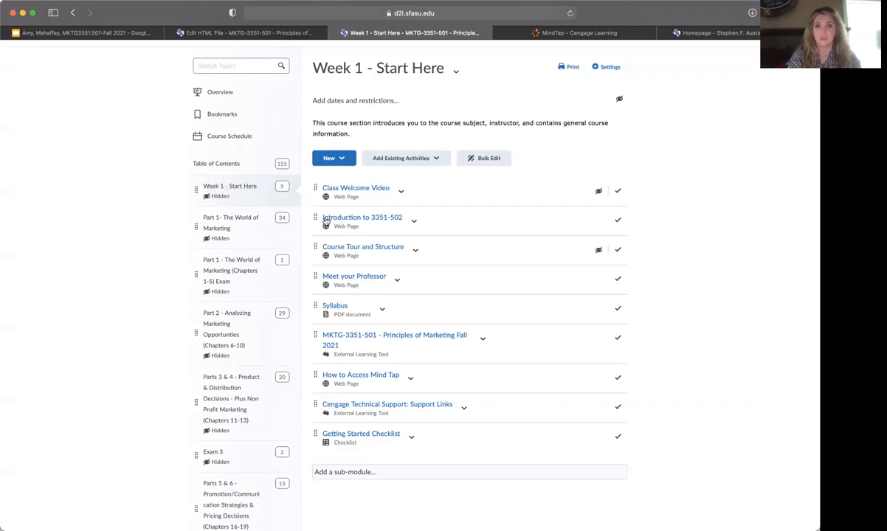
# View Introduction to 3351-502, then advance through Course Tour and Structure to Meet your Professor
pyautogui.click(363, 217)
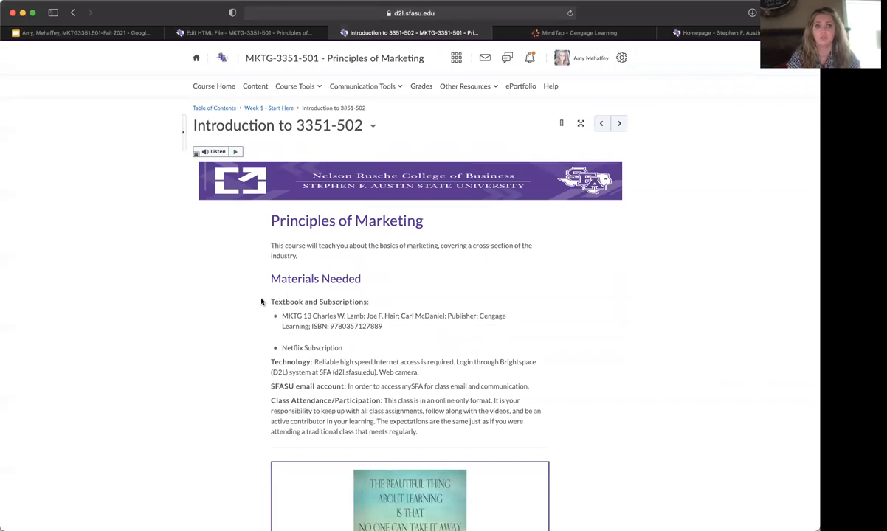
pyautogui.scroll(-3)
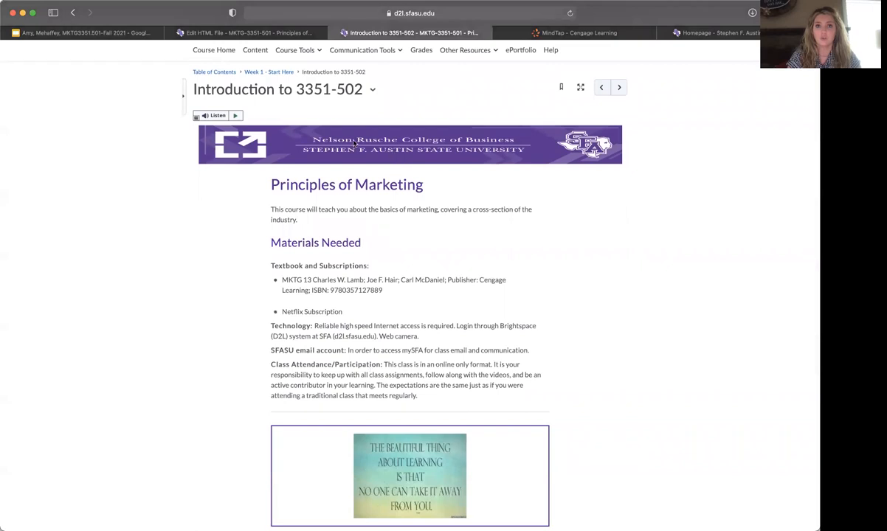
pyautogui.moveTo(506, 133)
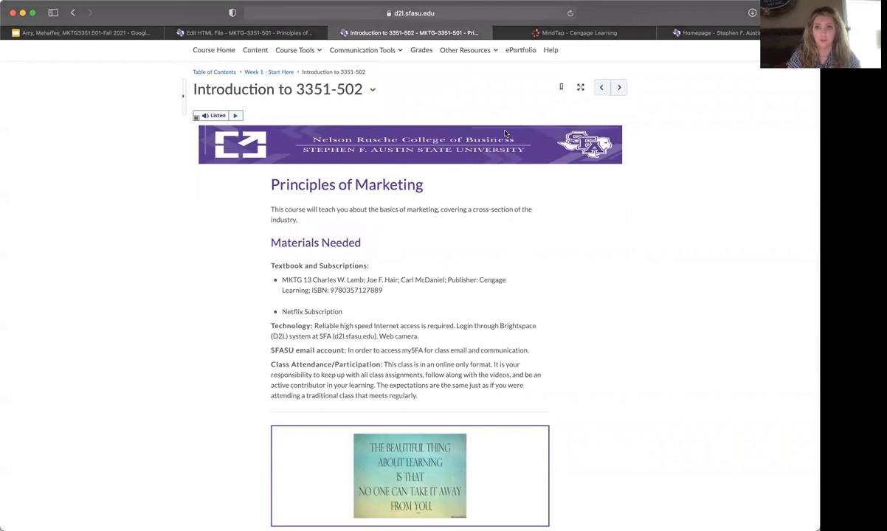
pyautogui.click(620, 87)
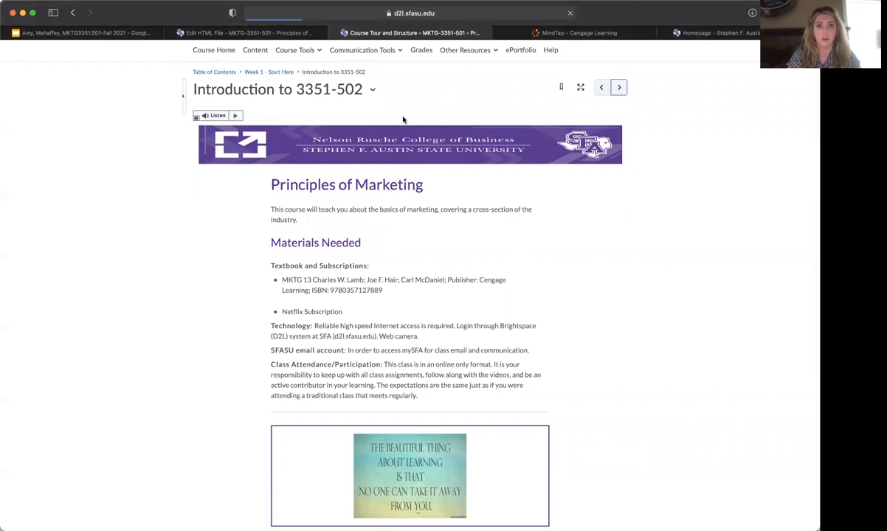
pyautogui.click(619, 87)
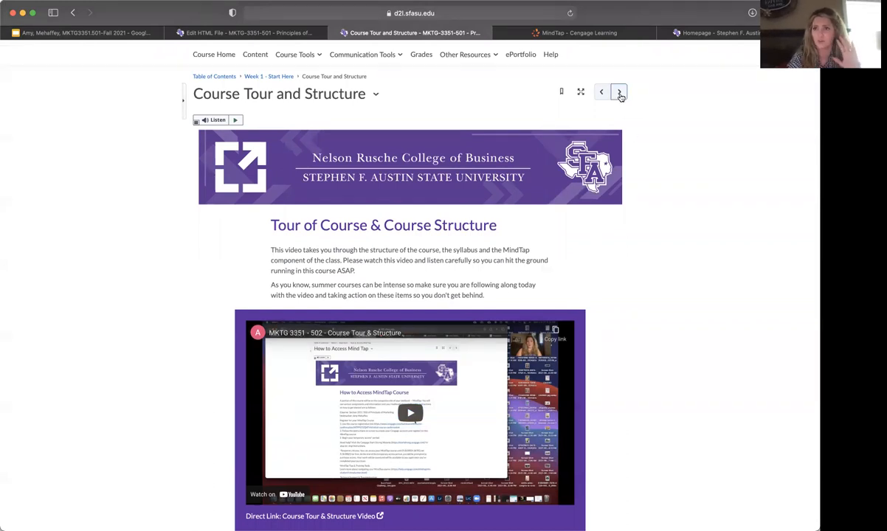
pyautogui.click(618, 92)
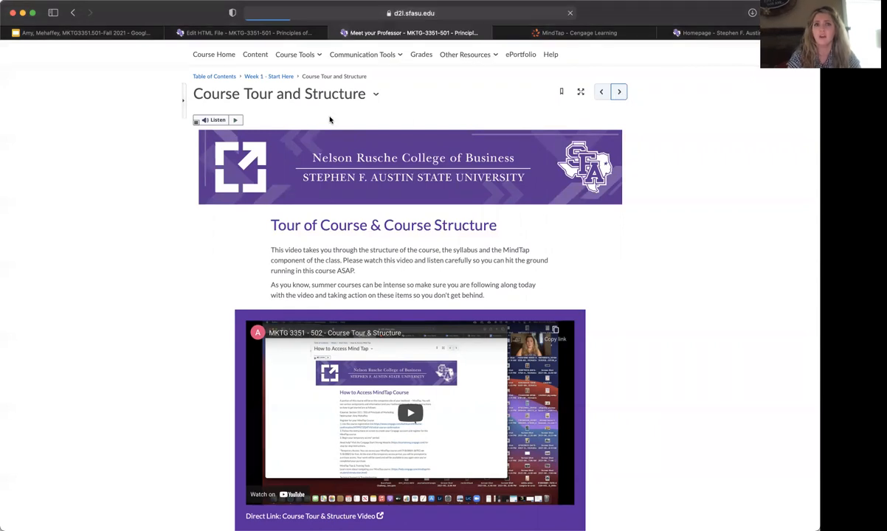
# Read through the Meet your Professor page and move on to the MKTG 3351-501 Syllabus
pyautogui.click(602, 92)
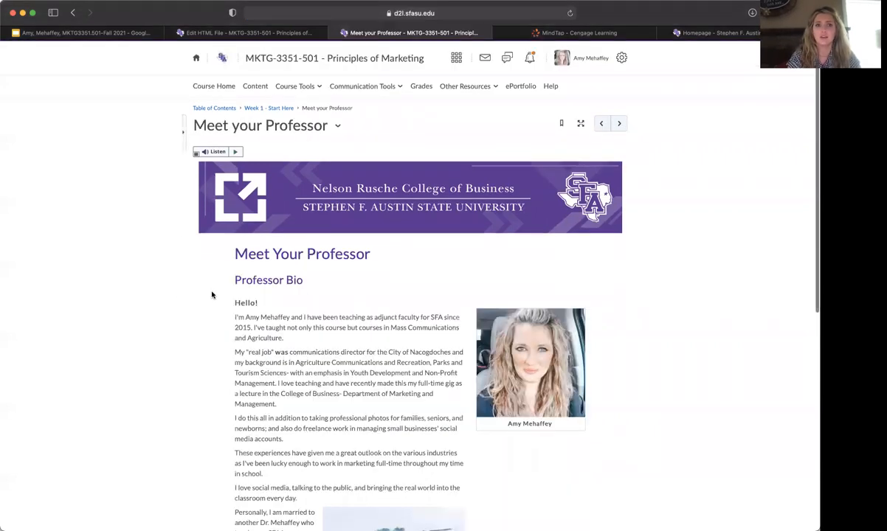
pyautogui.scroll(-3)
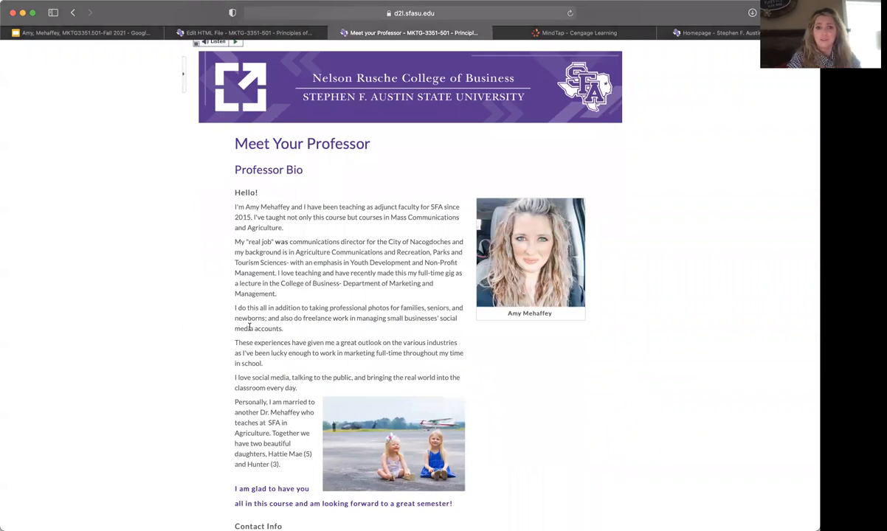
pyautogui.scroll(-3)
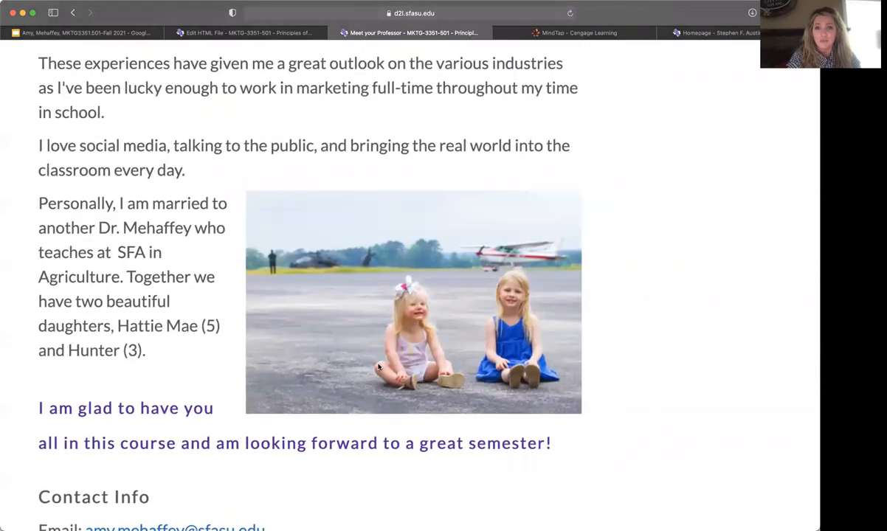
pyautogui.moveTo(430, 351)
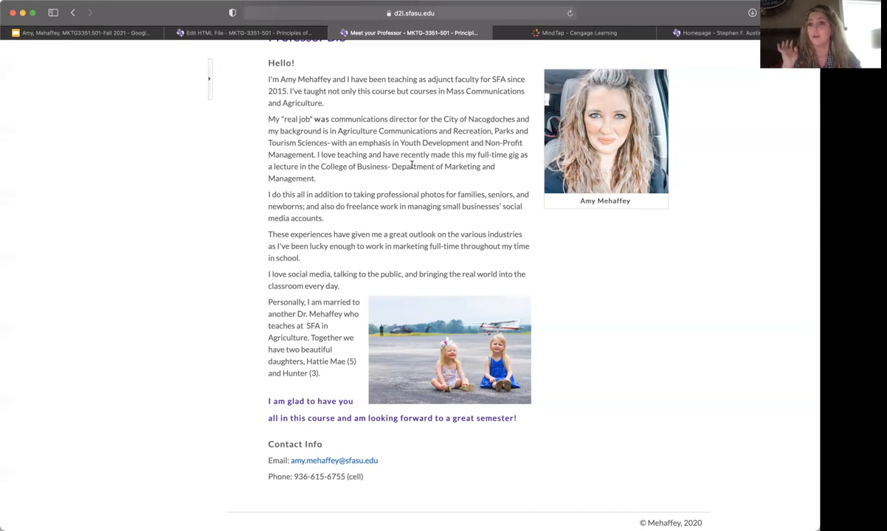
pyautogui.scroll(-3)
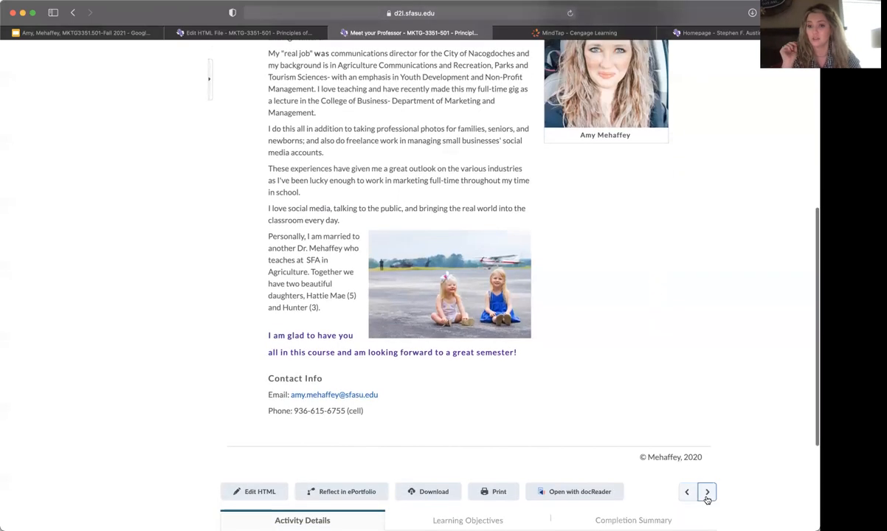
pyautogui.click(705, 492)
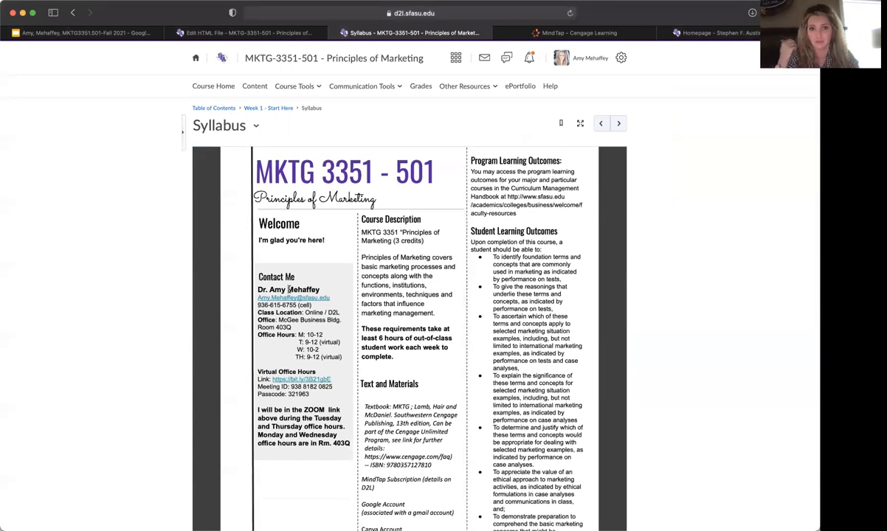
pyautogui.scroll(-3)
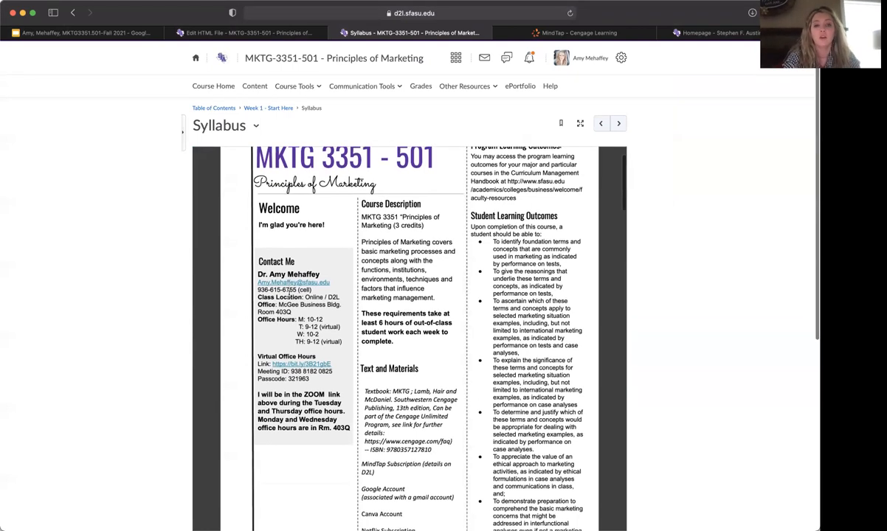
pyautogui.moveTo(281, 331)
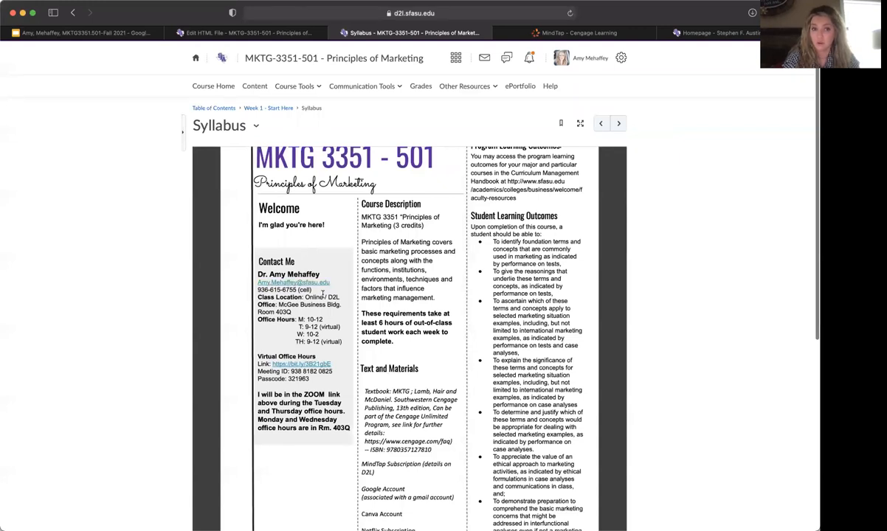
pyautogui.moveTo(251, 318)
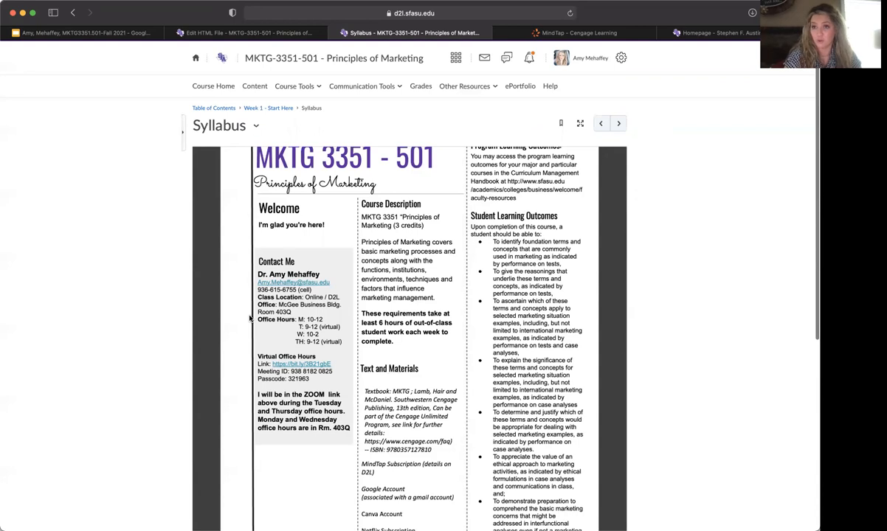
pyautogui.moveTo(268, 330)
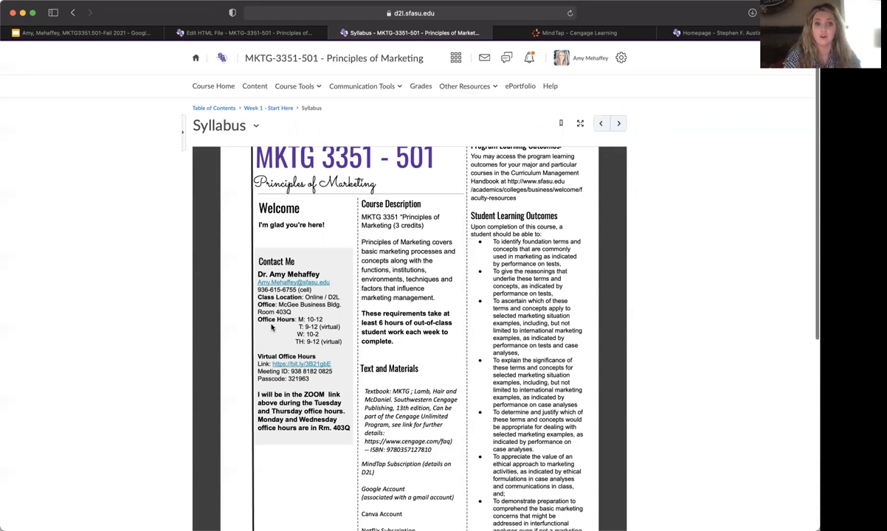
pyautogui.moveTo(290, 331)
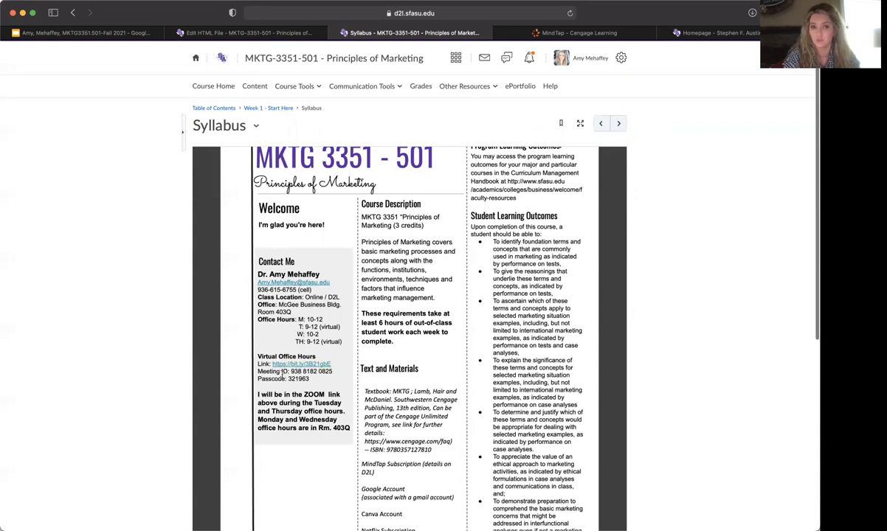
pyautogui.moveTo(322, 377)
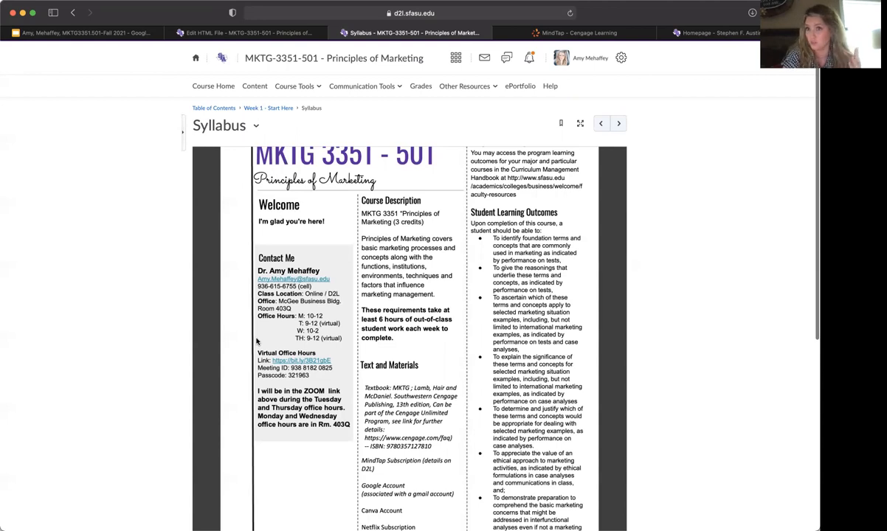
pyautogui.scroll(-3)
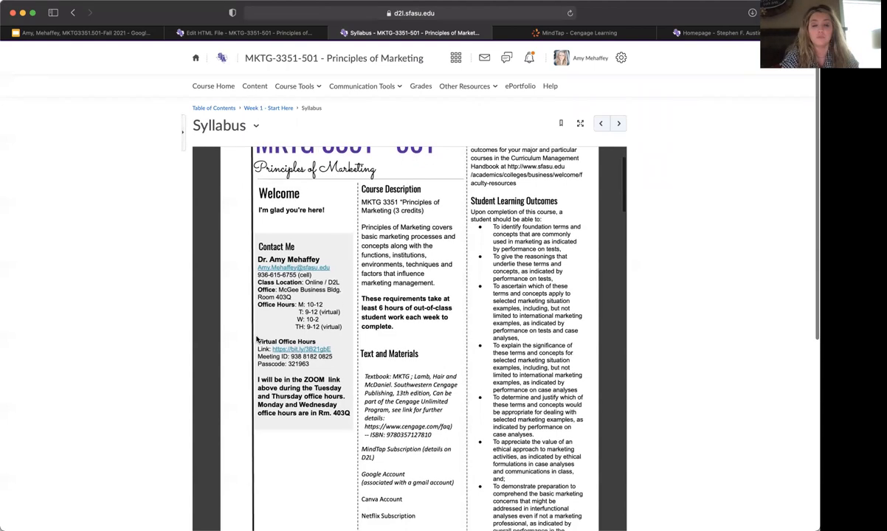
pyautogui.scroll(-3)
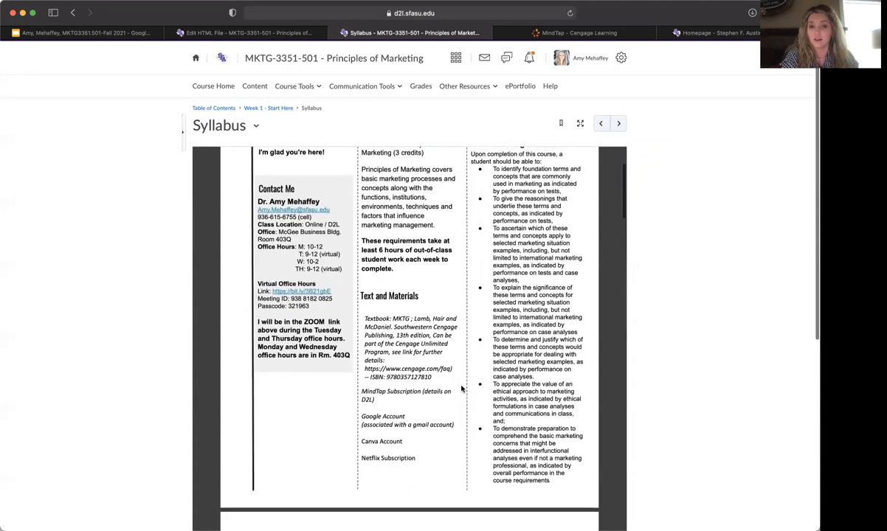
pyautogui.moveTo(356, 378)
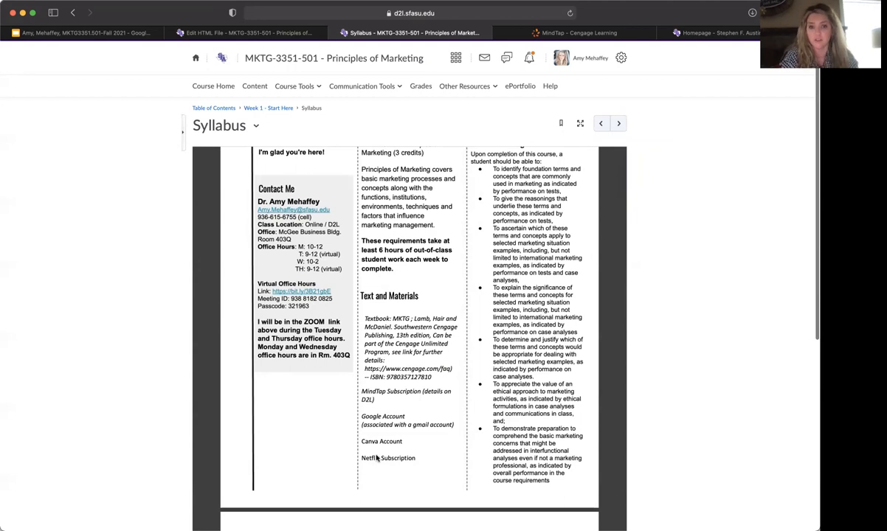
pyautogui.scroll(-3)
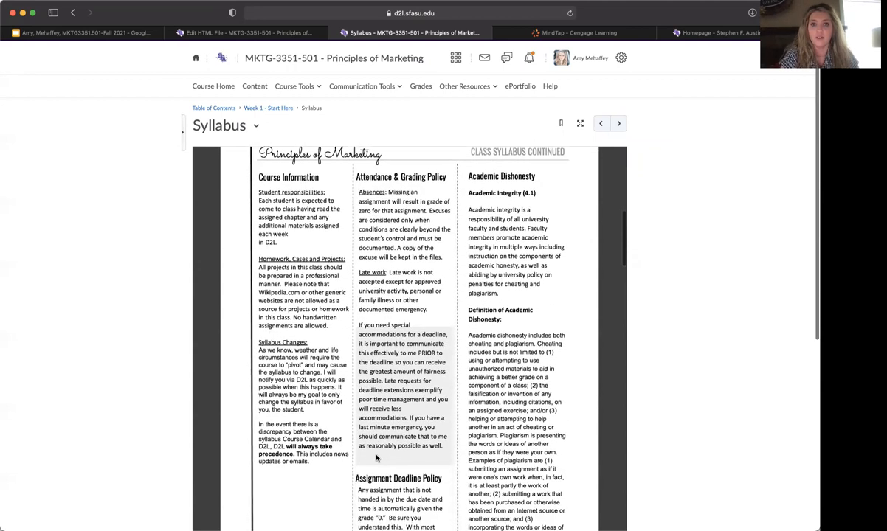
pyautogui.scroll(-3)
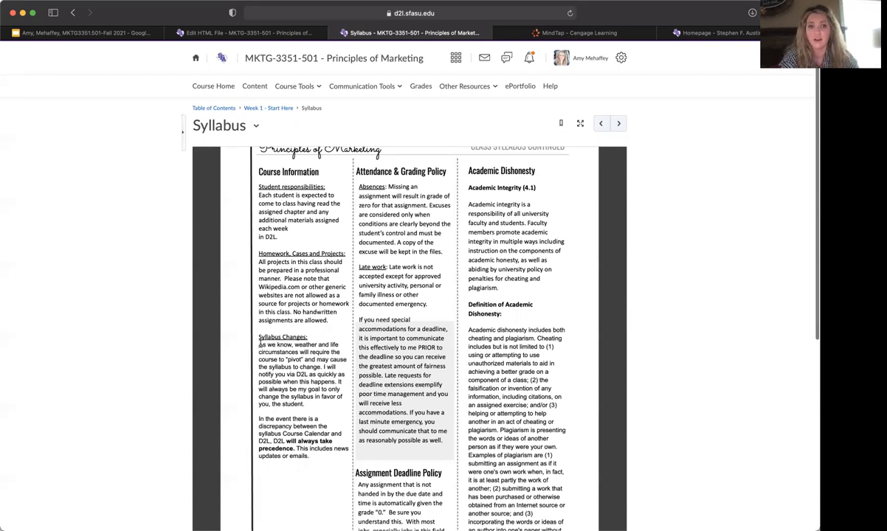
pyautogui.scroll(-3)
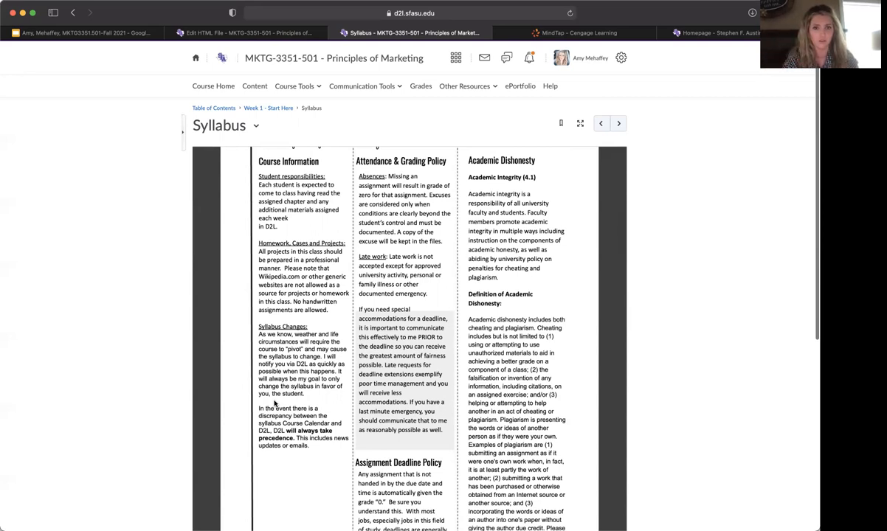
pyautogui.moveTo(283, 454)
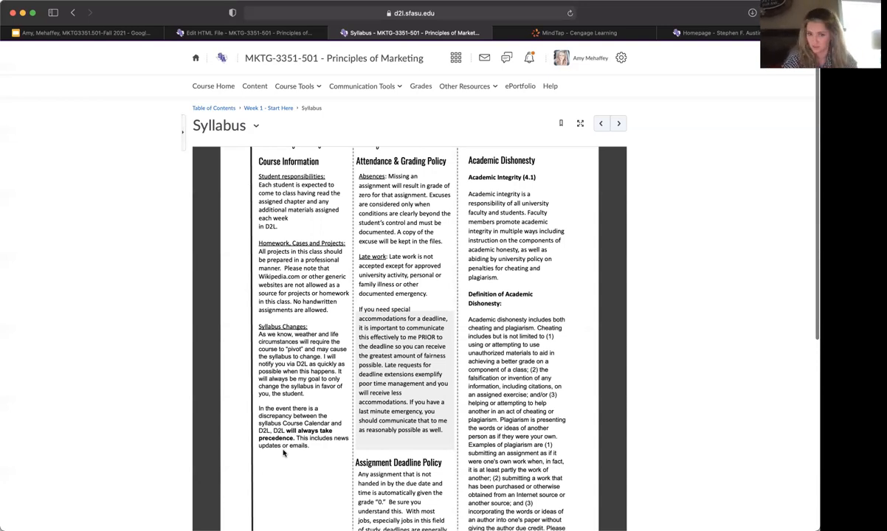
pyautogui.scroll(-3)
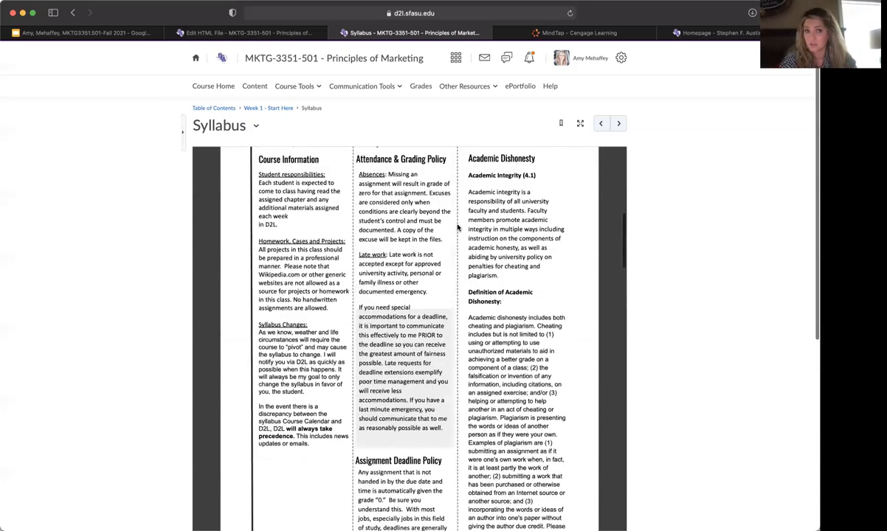
pyautogui.scroll(-3)
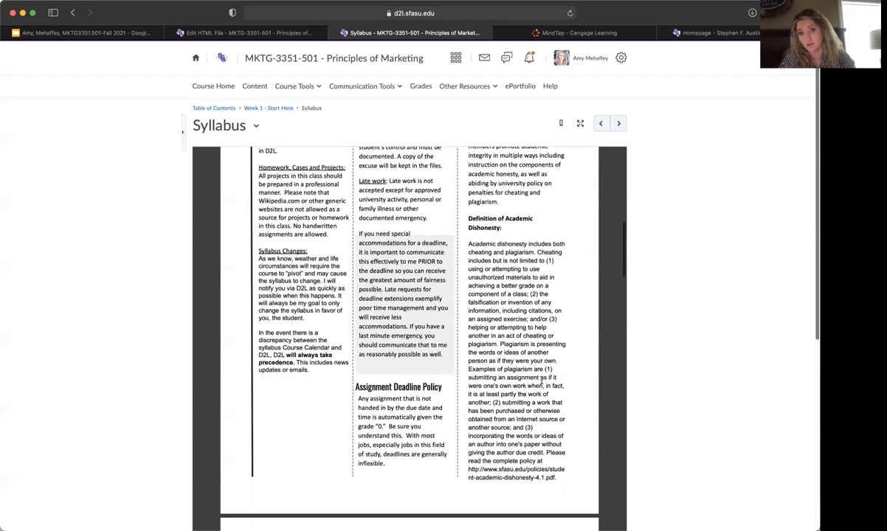
pyautogui.scroll(-3)
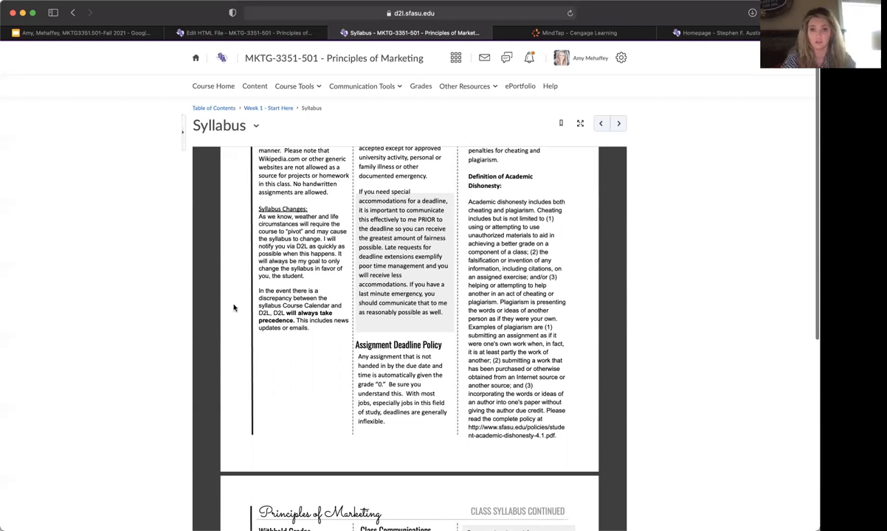
pyautogui.scroll(-3)
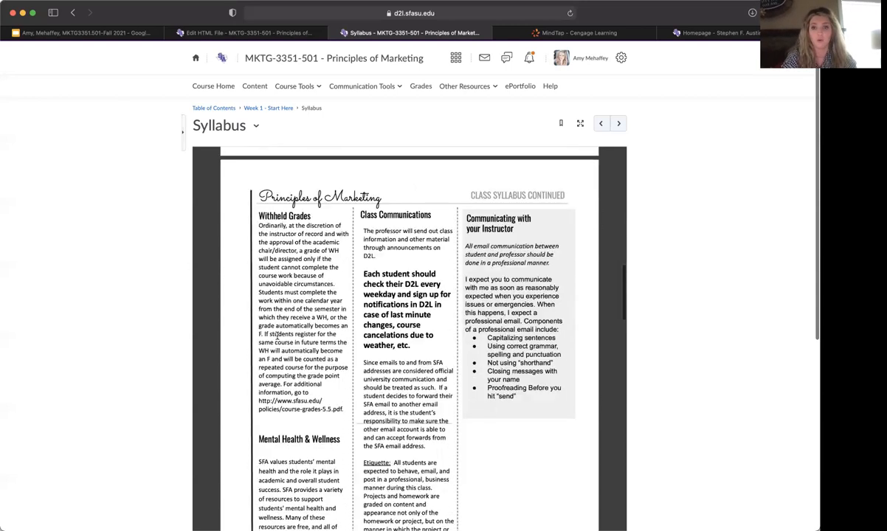
pyautogui.scroll(-3)
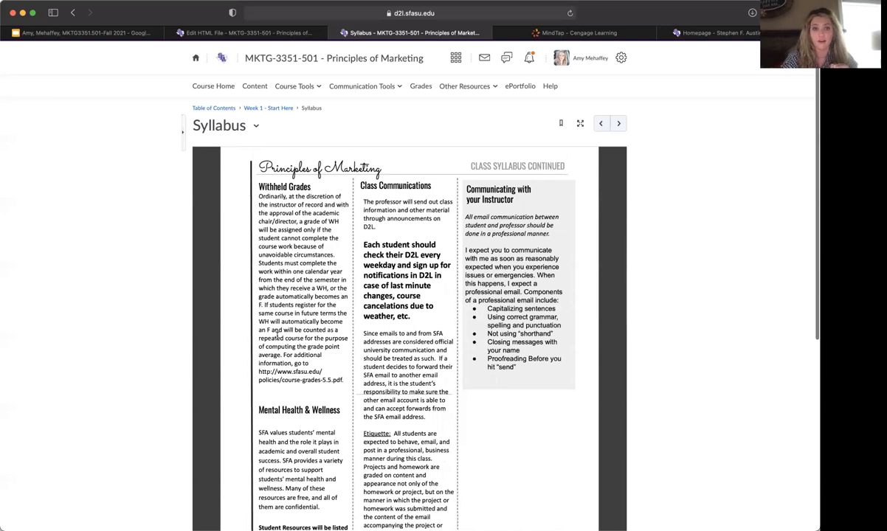
pyautogui.scroll(-3)
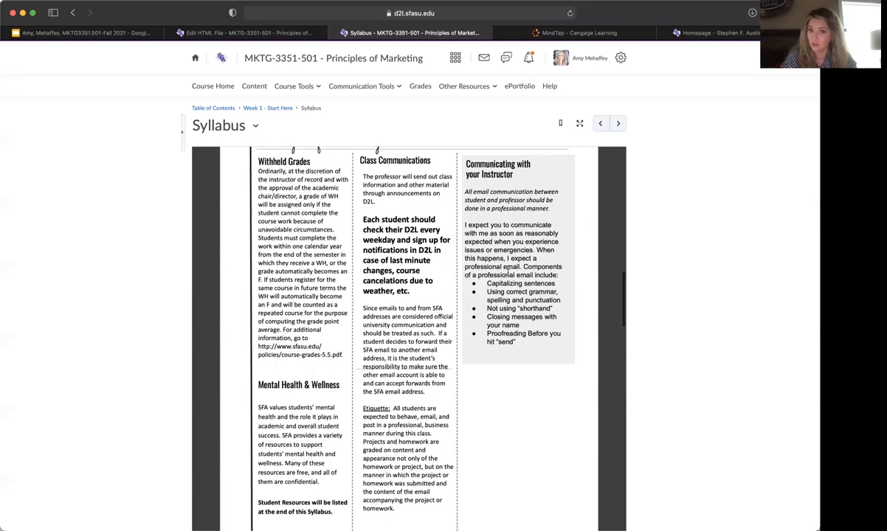
pyautogui.moveTo(485, 219)
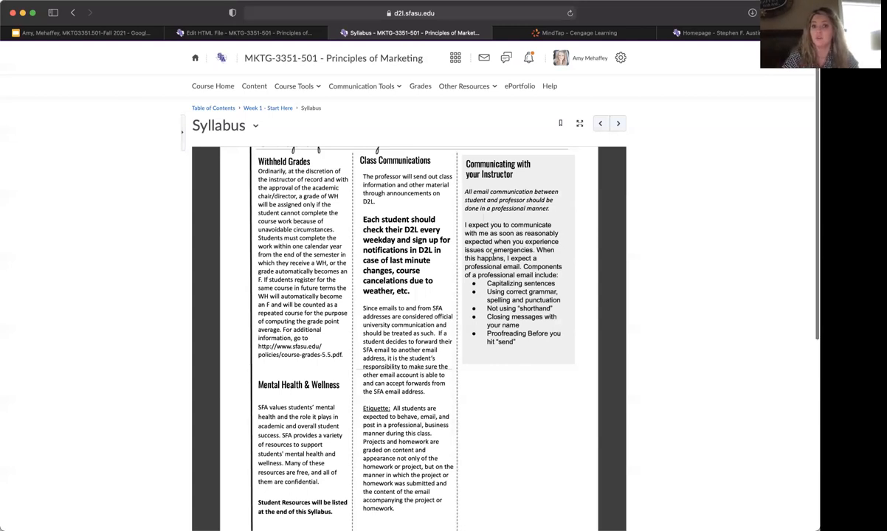
pyautogui.moveTo(570, 304)
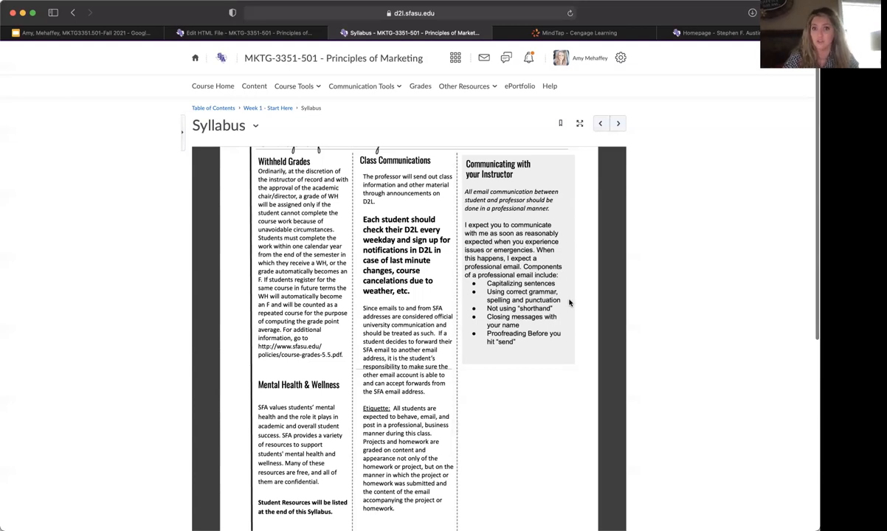
pyautogui.moveTo(503, 295)
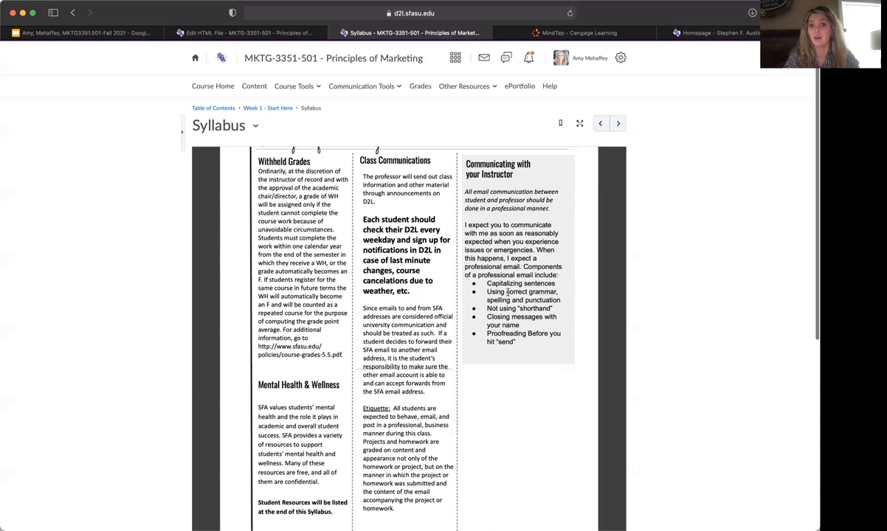
pyautogui.moveTo(503, 313)
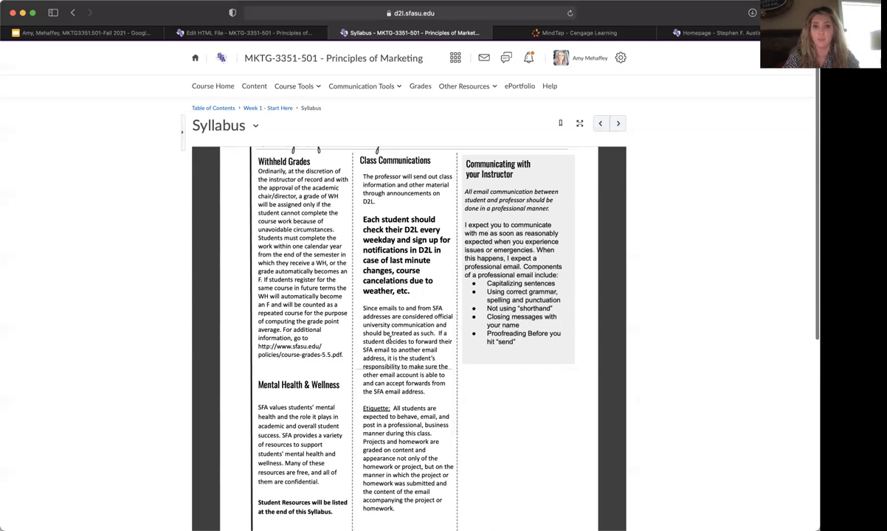
pyautogui.scroll(-3)
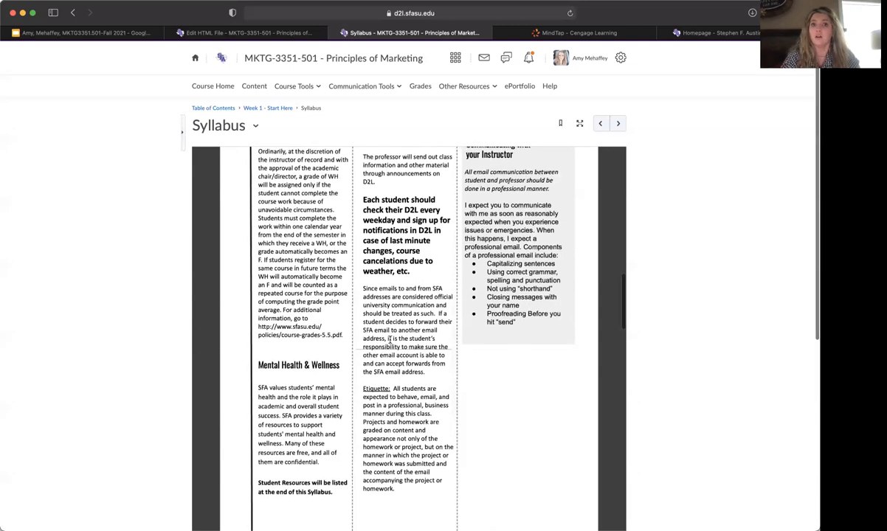
pyautogui.scroll(-3)
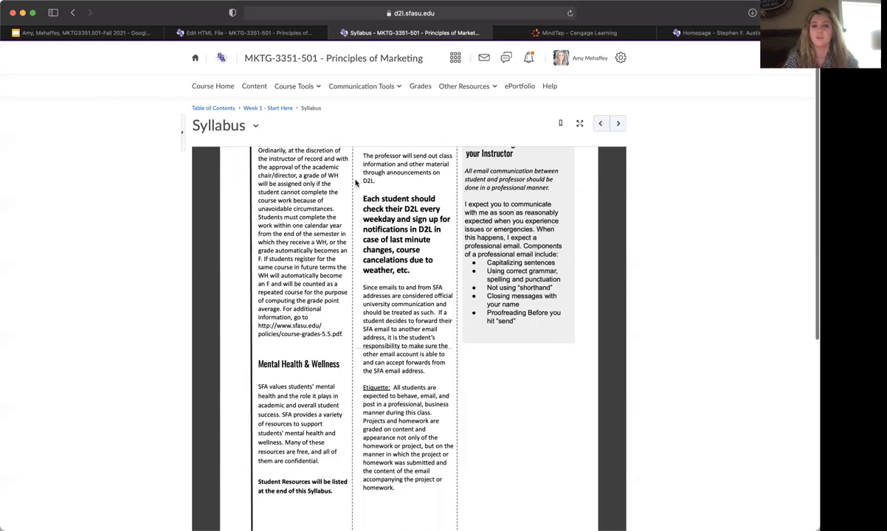
# Scroll the syllabus to Assignments and Grading Policy with its 1000-point total and grade scale
pyautogui.scroll(-3)
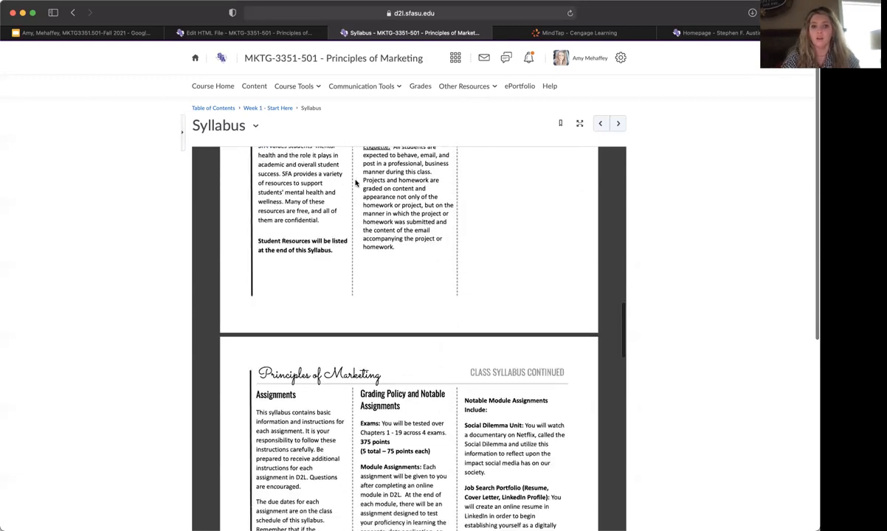
pyautogui.scroll(-3)
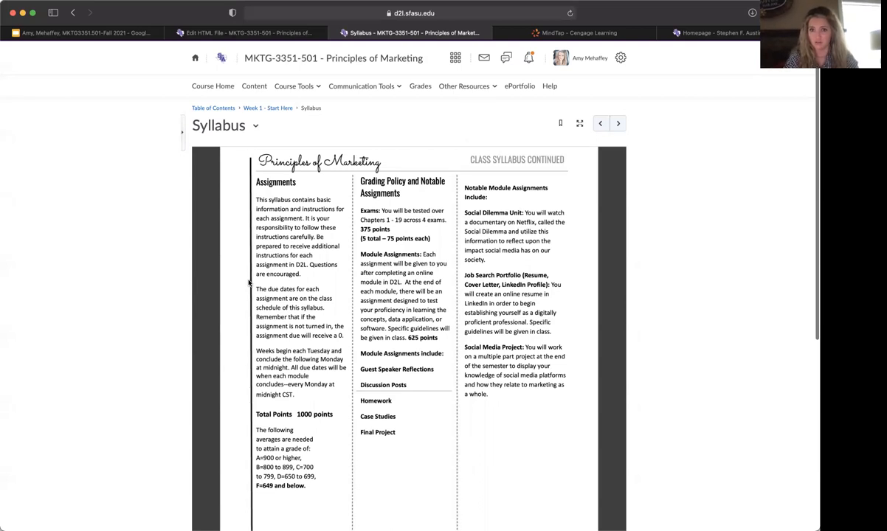
pyautogui.moveTo(457, 357)
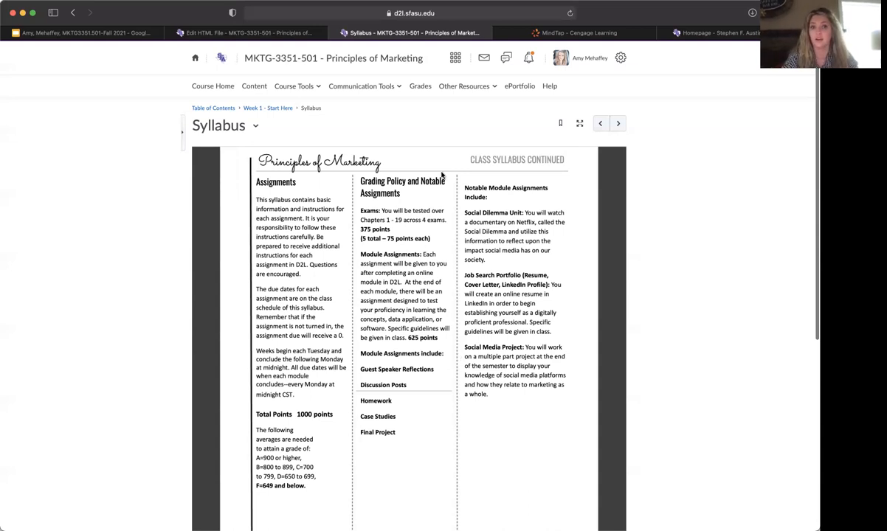
pyautogui.scroll(-3)
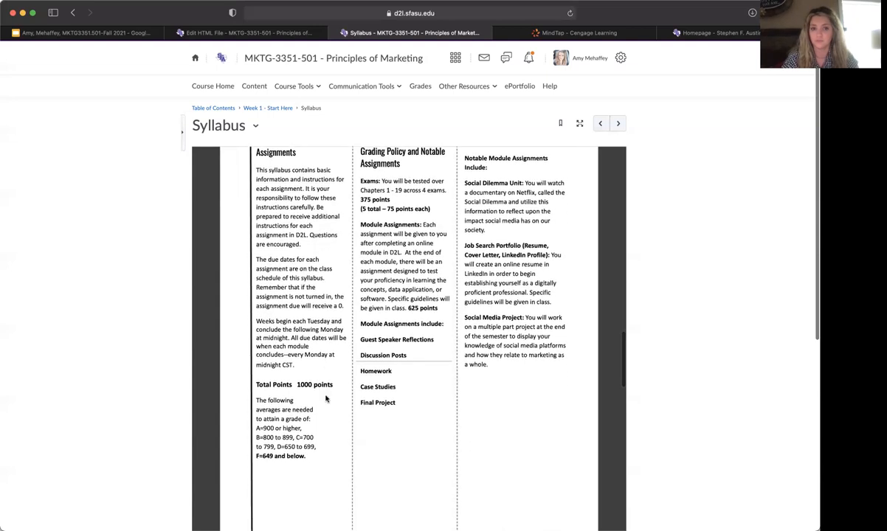
# Review the Course Timeline of modules and exam dates, then return to the syllabus first page
pyautogui.scroll(-3)
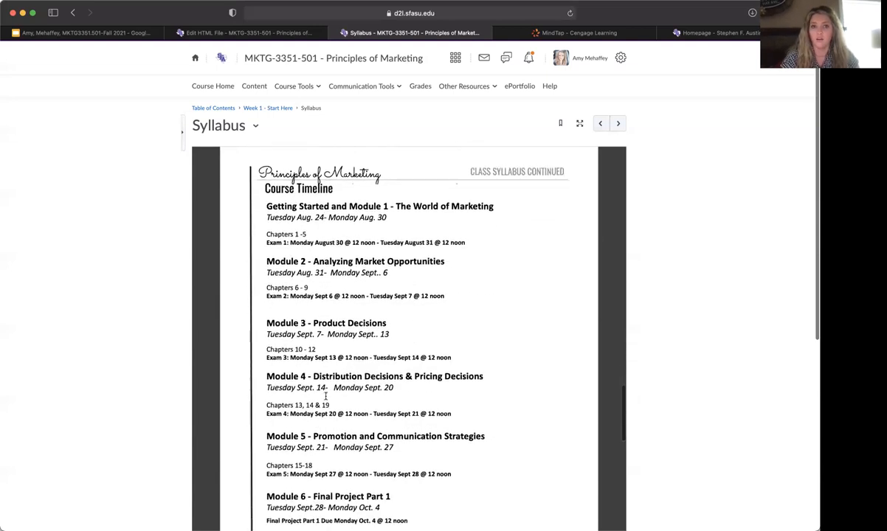
pyautogui.scroll(-3)
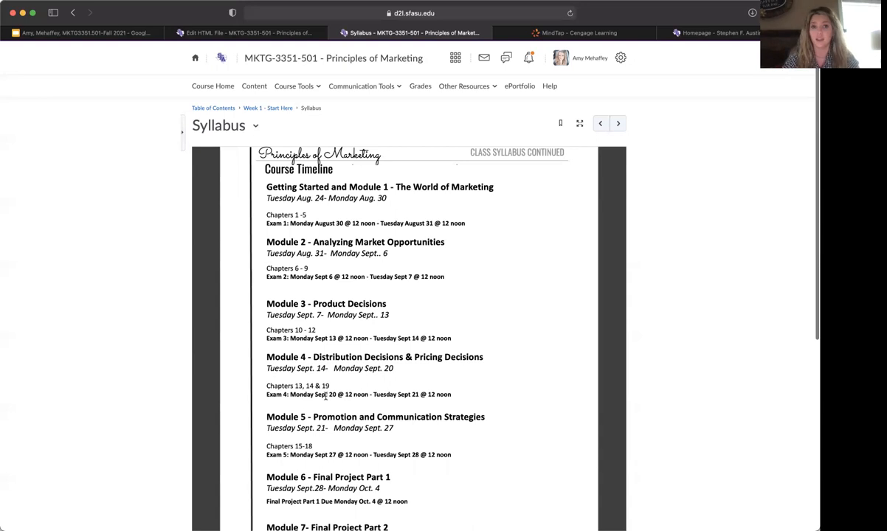
pyautogui.scroll(-3)
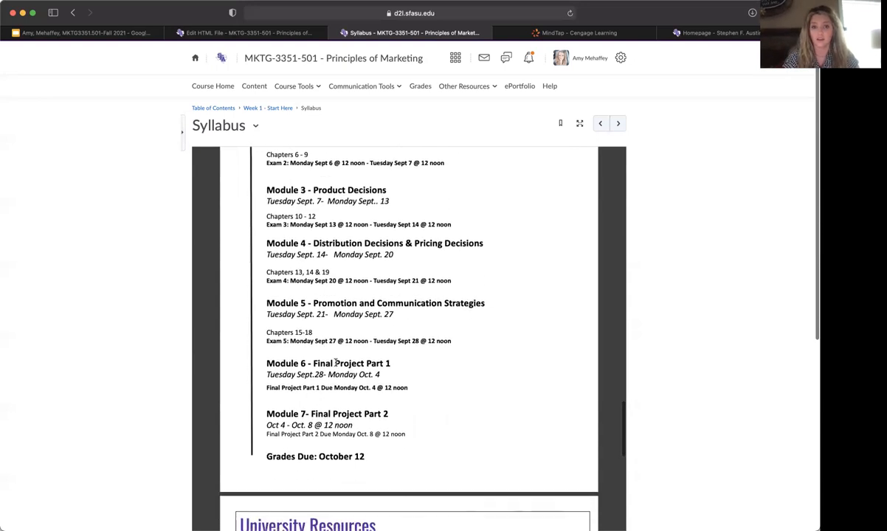
pyautogui.scroll(3)
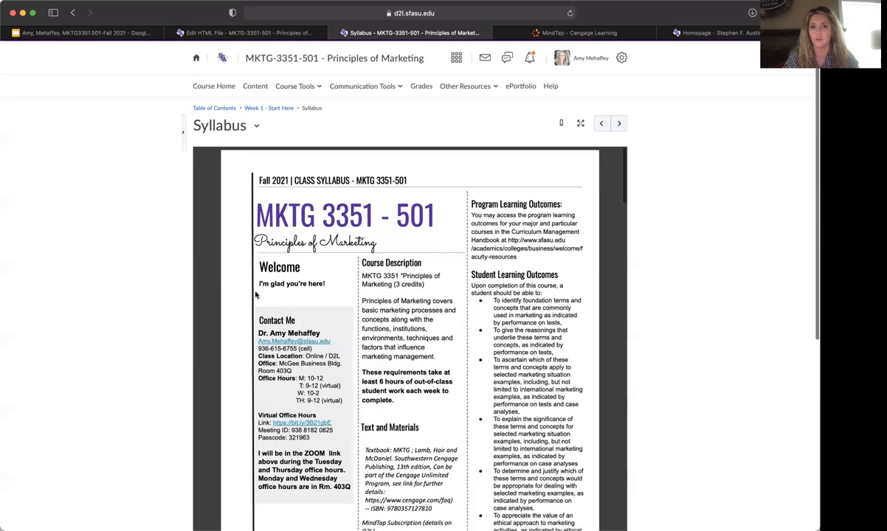
pyautogui.moveTo(466, 254)
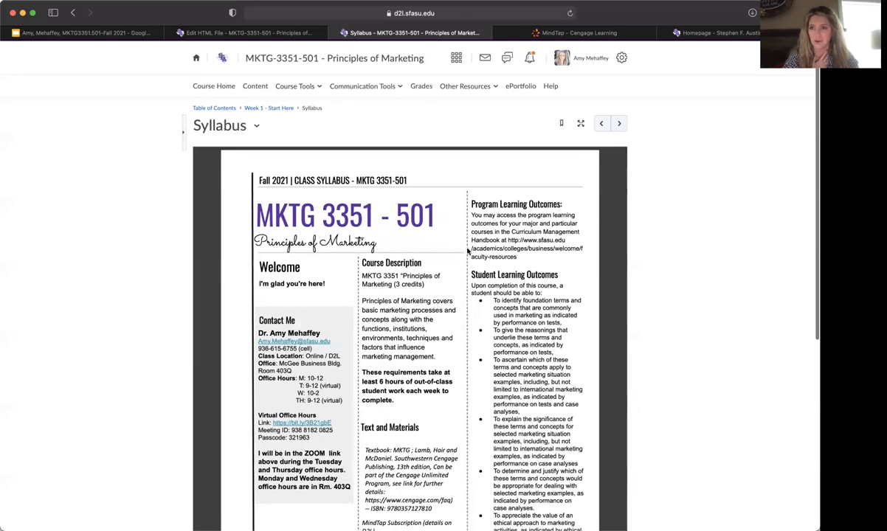